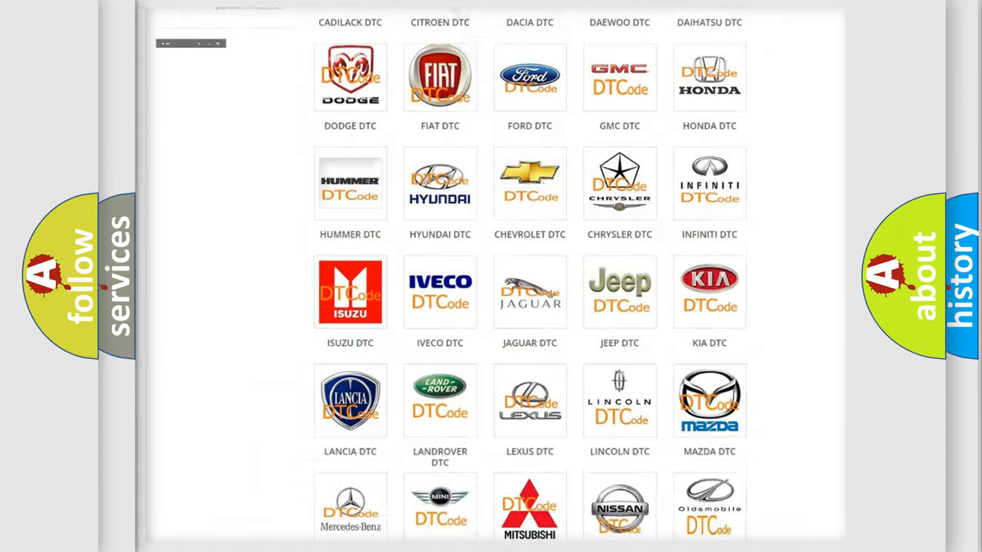
- Go from the DTC brand grid into the Jeep DTC page and browse its long list of fault codes
scroll(up, 3)
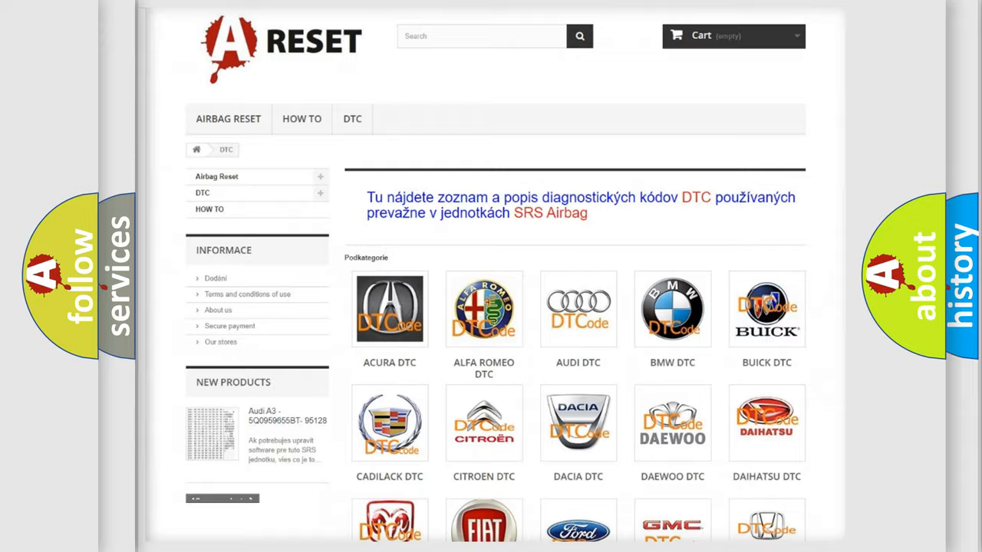
scroll(down, 3)
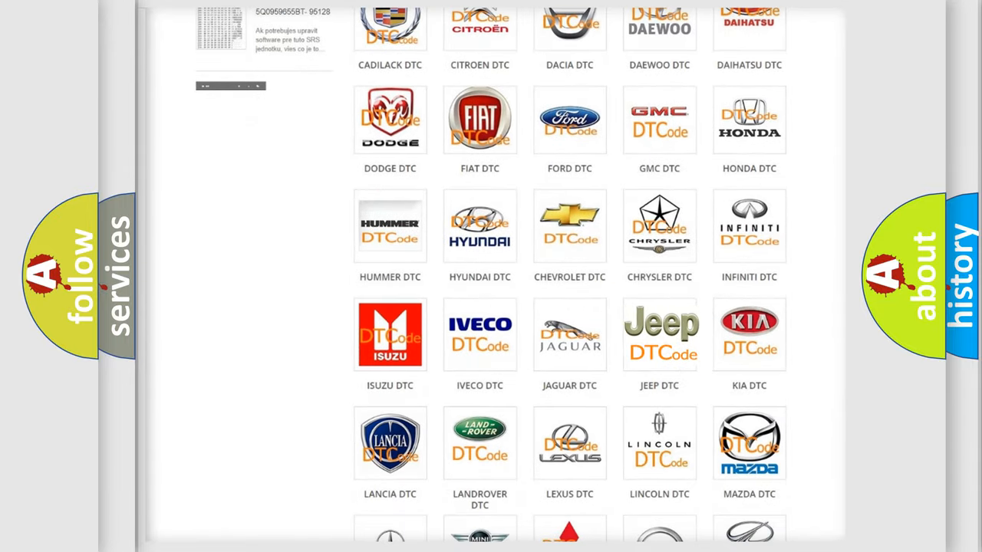
click(659, 335)
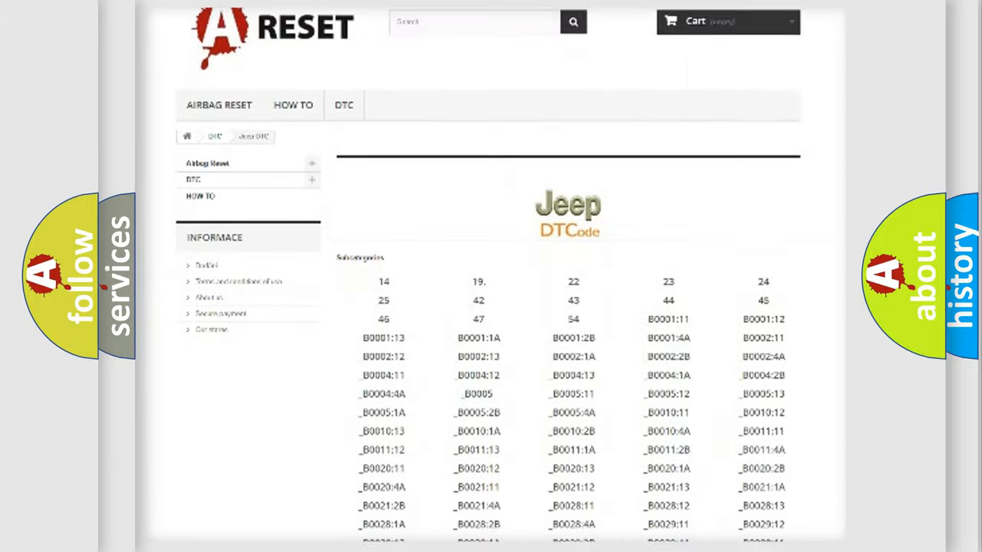
scroll(down, 3)
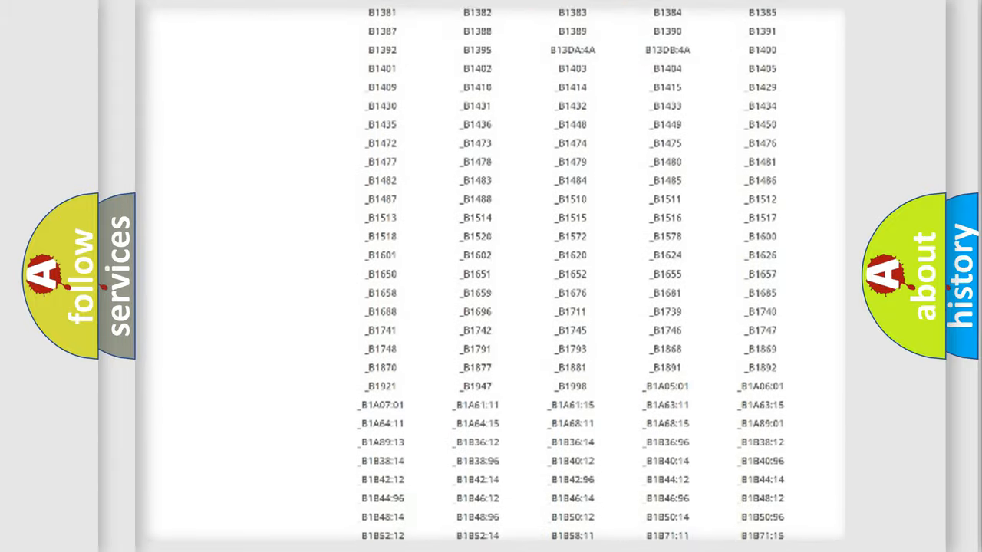
scroll(up, 3)
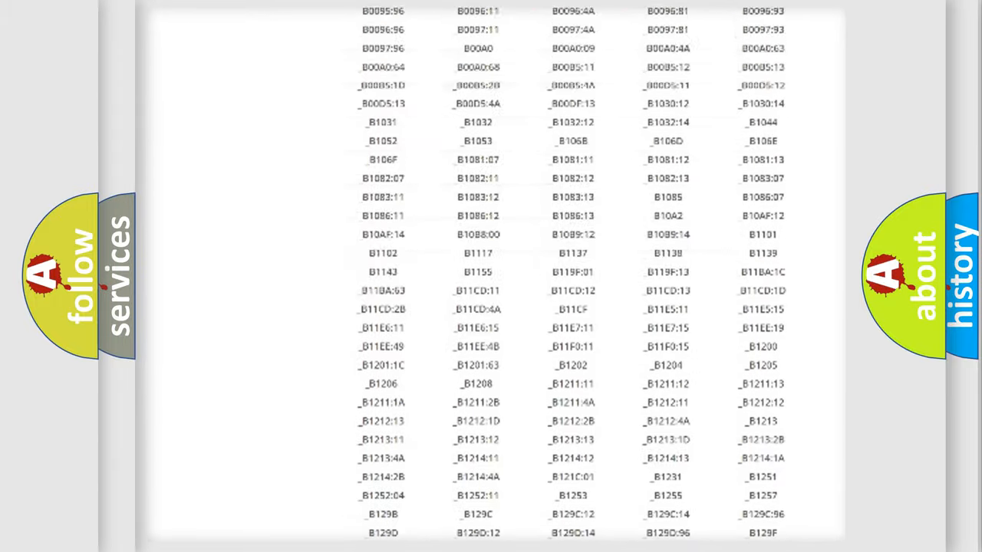